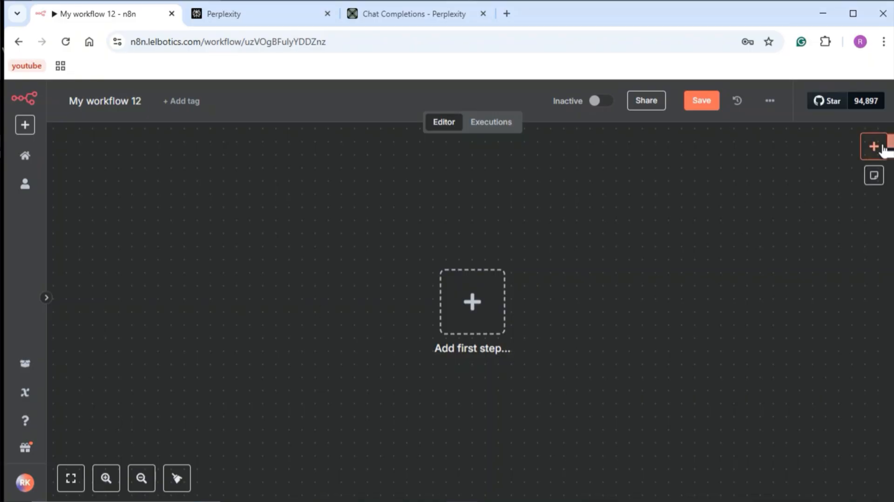
- Add an HTTP Request node to the empty workflow by searching 'http' in the node panel
{"action": "left_click", "coordinate": [874, 147]}
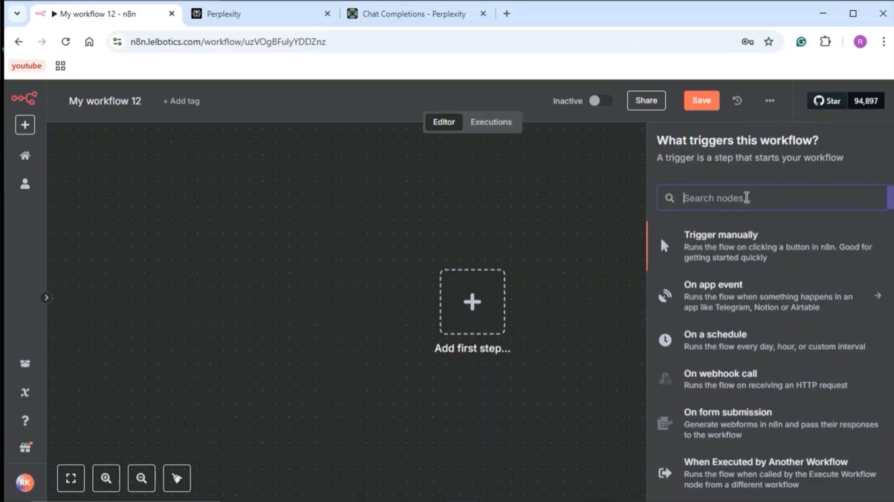
{"action": "type", "text": "ht"}
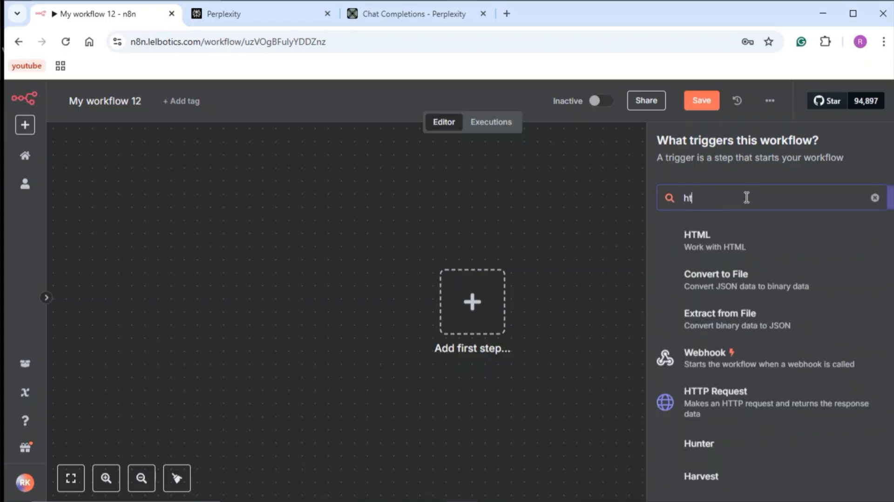
{"action": "type", "text": "tt"}
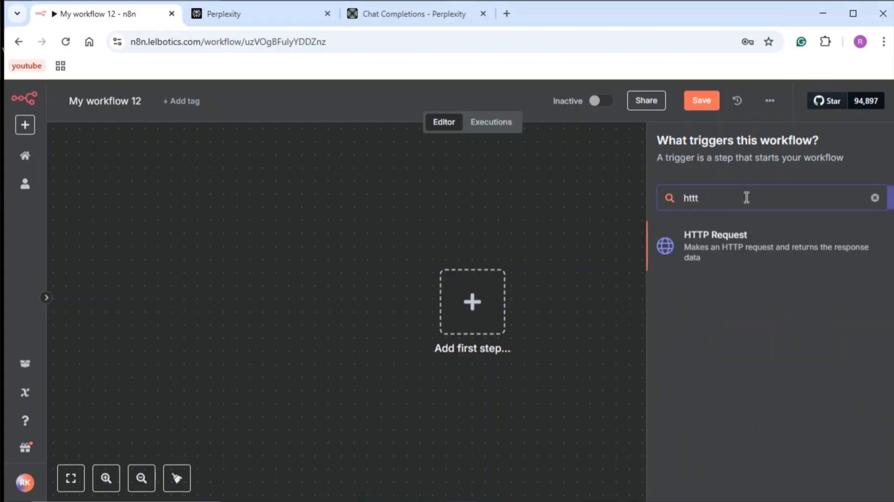
{"action": "key", "text": "Backspace"}
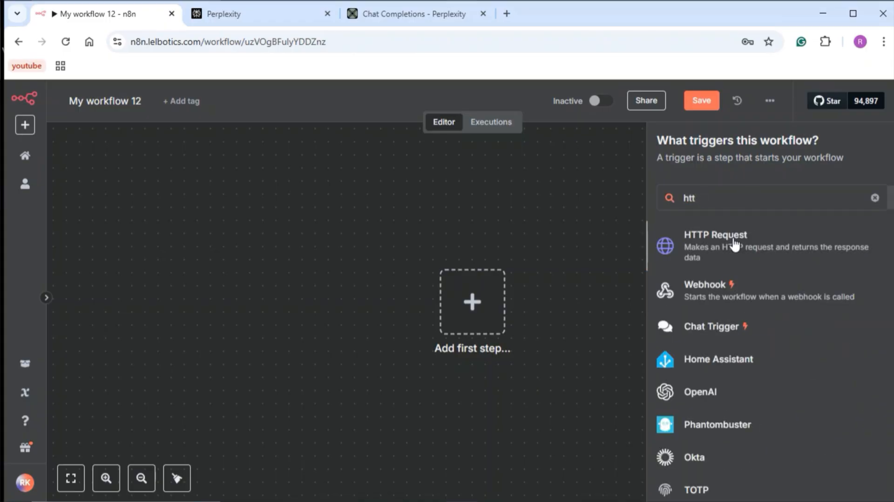
{"action": "left_click", "coordinate": [715, 235]}
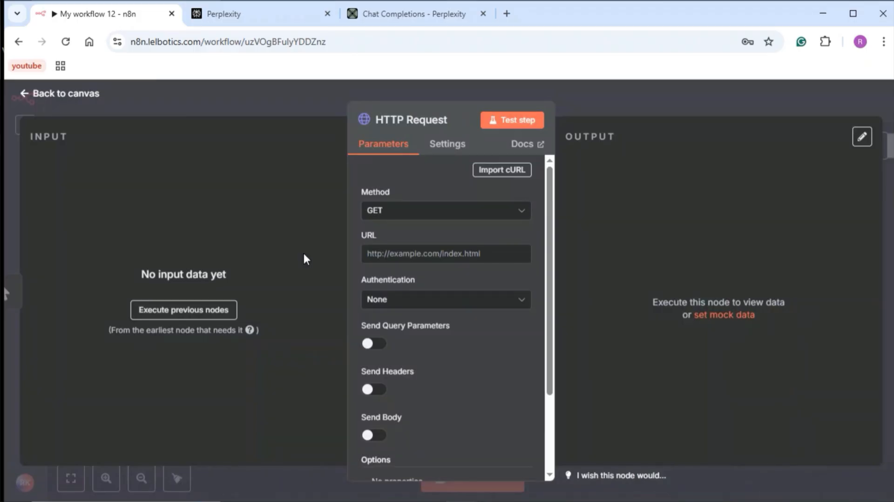
{"action": "left_click", "coordinate": [239, 14]}
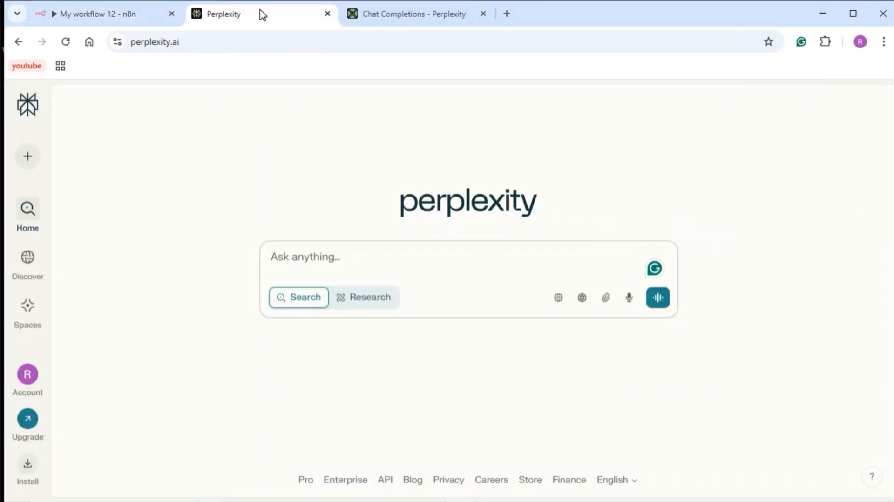
{"action": "left_click", "coordinate": [27, 374]}
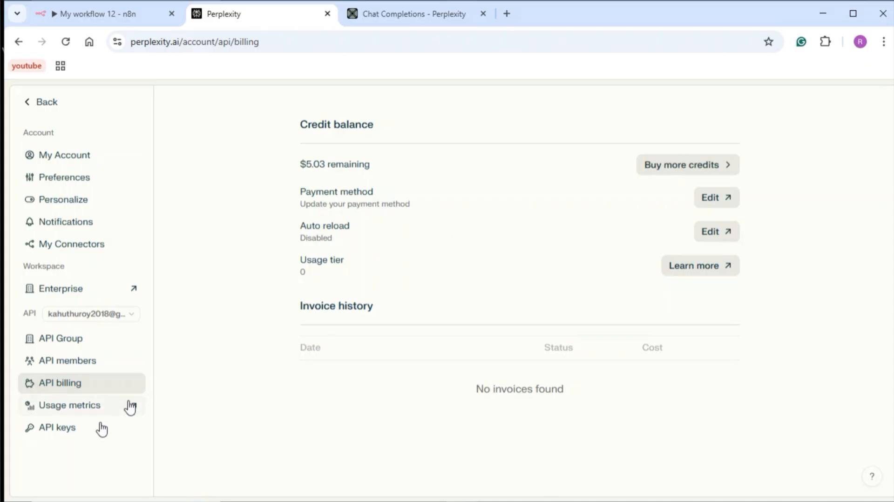
{"action": "left_click", "coordinate": [57, 427]}
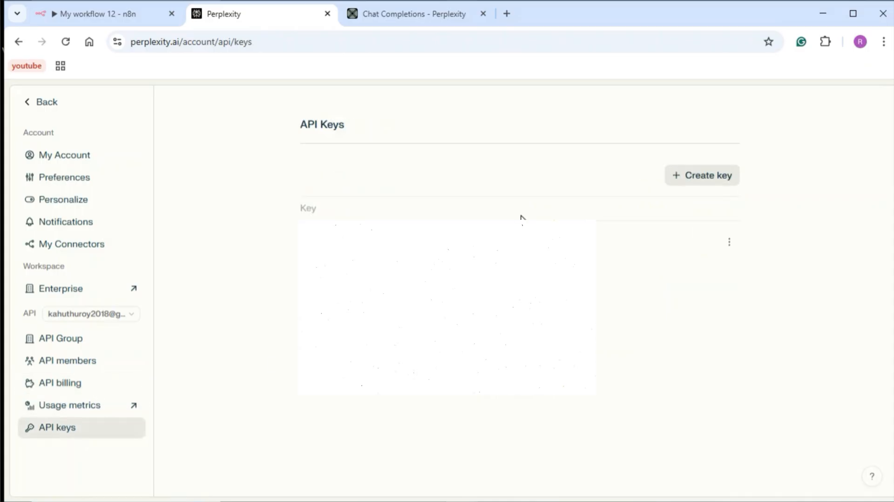
{"action": "mouse_move", "coordinate": [730, 285]}
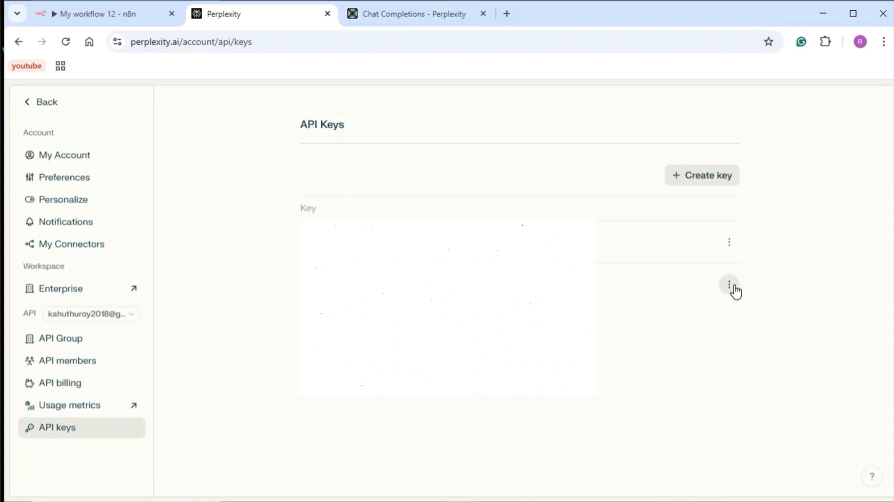
{"action": "left_click", "coordinate": [414, 13]}
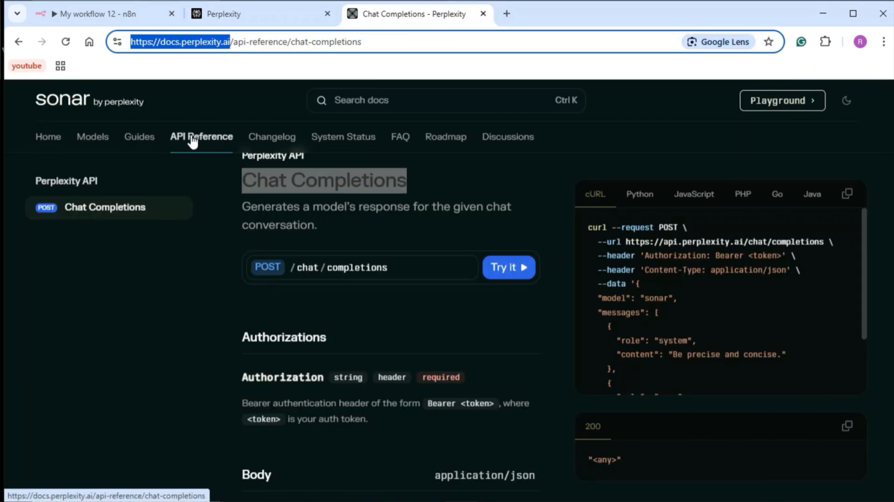
{"action": "mouse_move", "coordinate": [197, 145]}
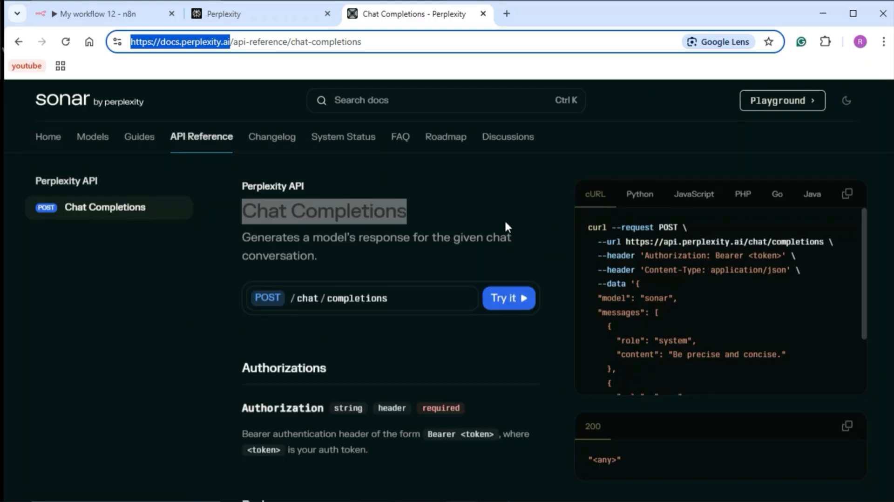
- Copy the Chat Completions cURL example from Perplexity Docs and return to n8n
{"action": "left_click", "coordinate": [847, 193]}
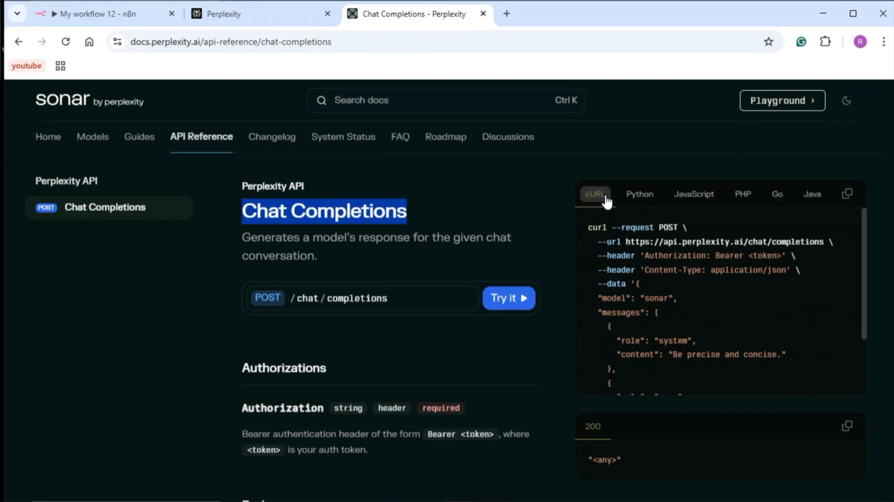
{"action": "left_click", "coordinate": [848, 194]}
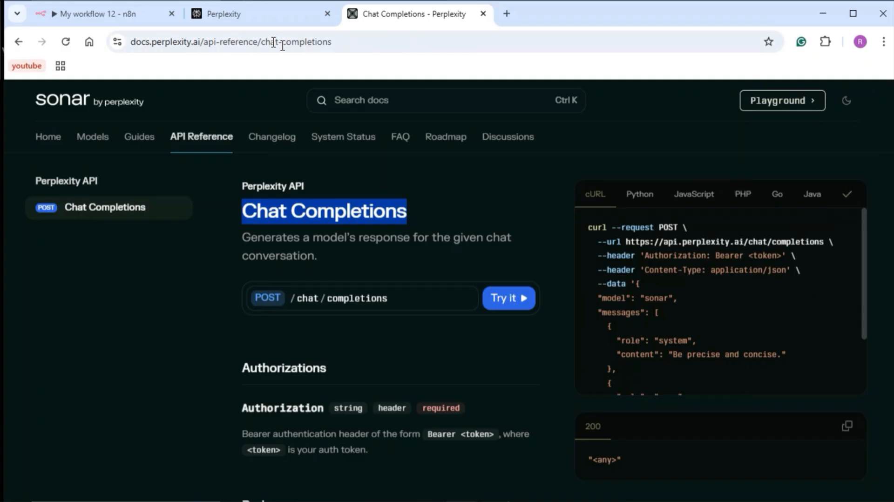
{"action": "left_click", "coordinate": [102, 14]}
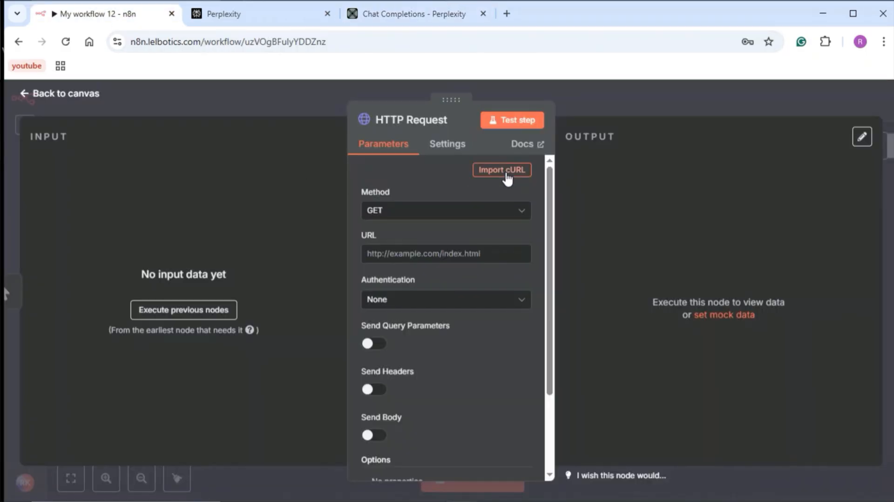
- Import the copied Perplexity cURL command into the HTTP Request node and enlarge its JSON body
{"action": "left_click", "coordinate": [501, 170]}
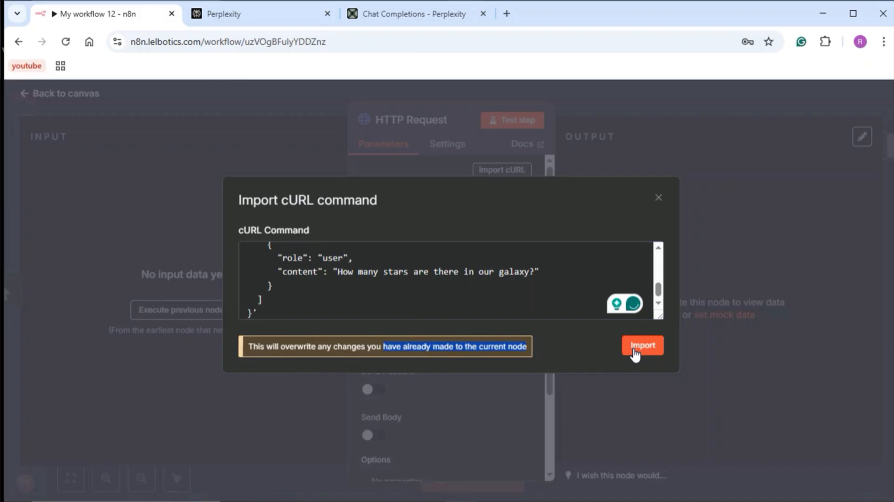
{"action": "left_click", "coordinate": [642, 346]}
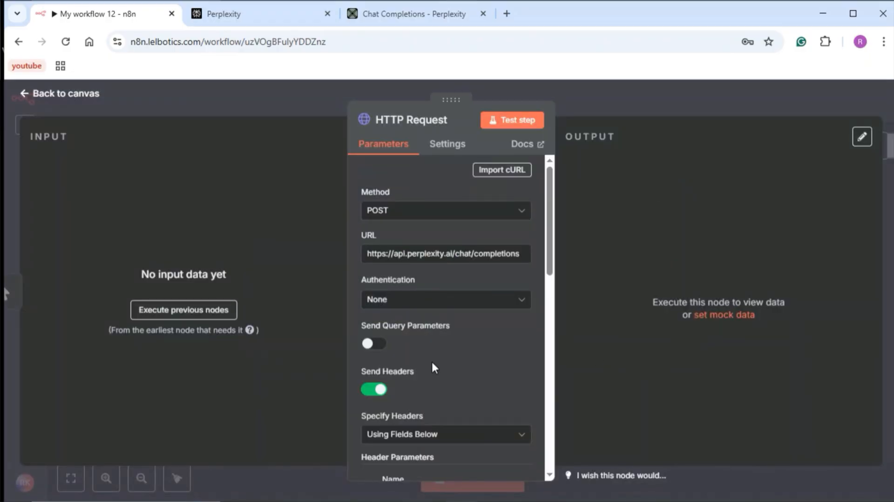
{"action": "scroll", "scroll_direction": "down", "scroll_amount": 3}
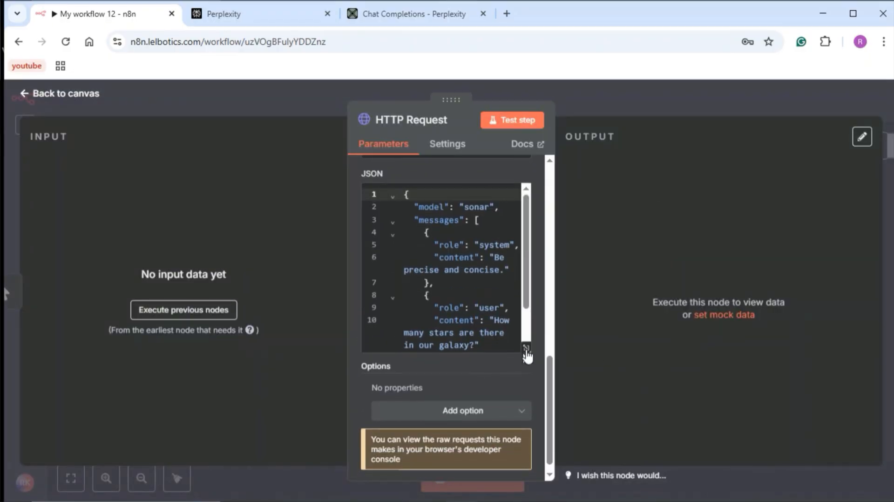
{"action": "left_click", "coordinate": [526, 349]}
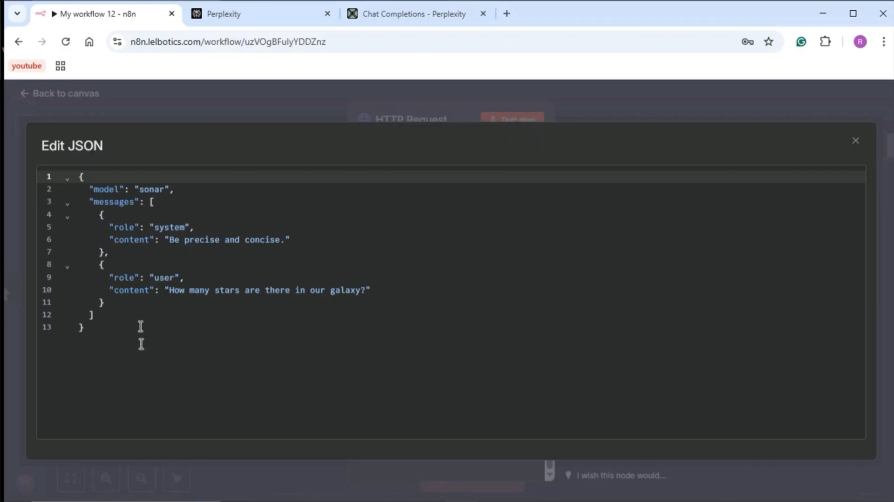
- Replace the <token> placeholder in the Authorization header with the Perplexity API key
{"action": "left_click", "coordinate": [855, 141]}
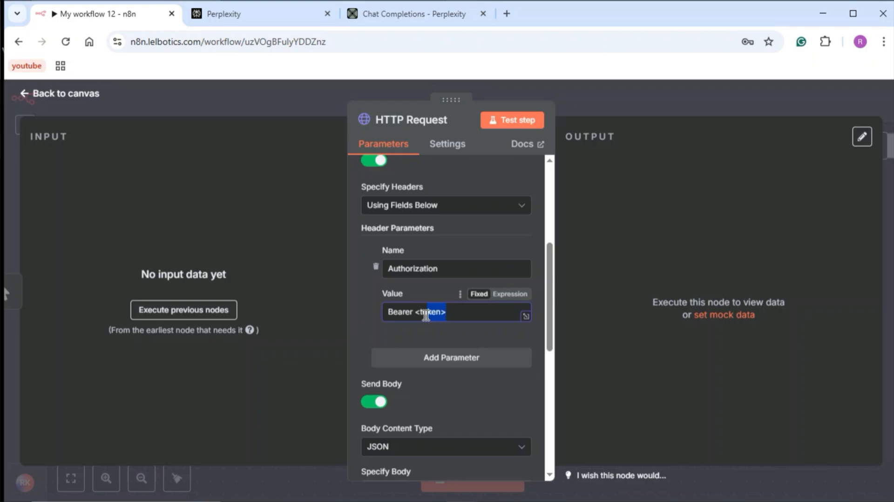
{"action": "mouse_move", "coordinate": [257, 14]}
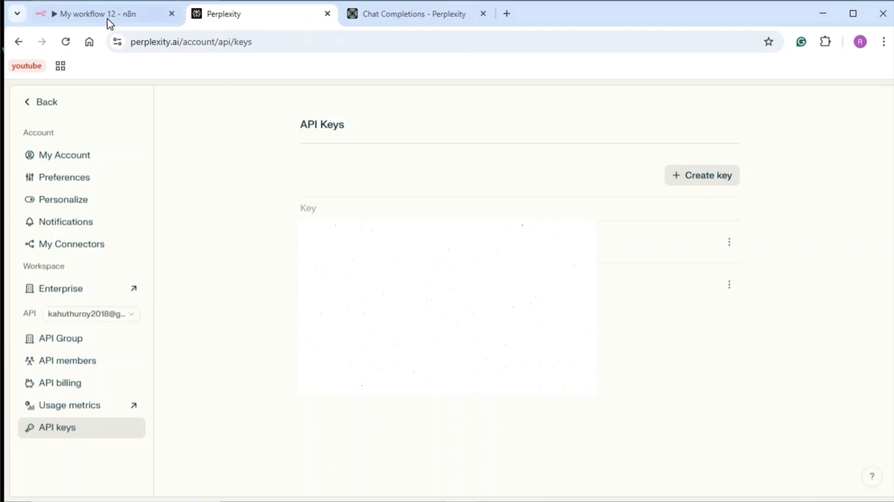
{"action": "left_click", "coordinate": [102, 14]}
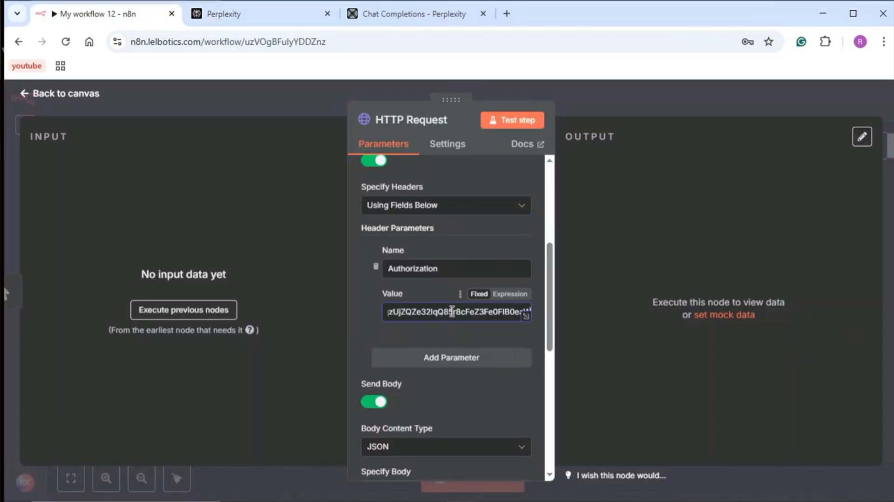
{"action": "scroll", "scroll_direction": "down", "scroll_amount": 3}
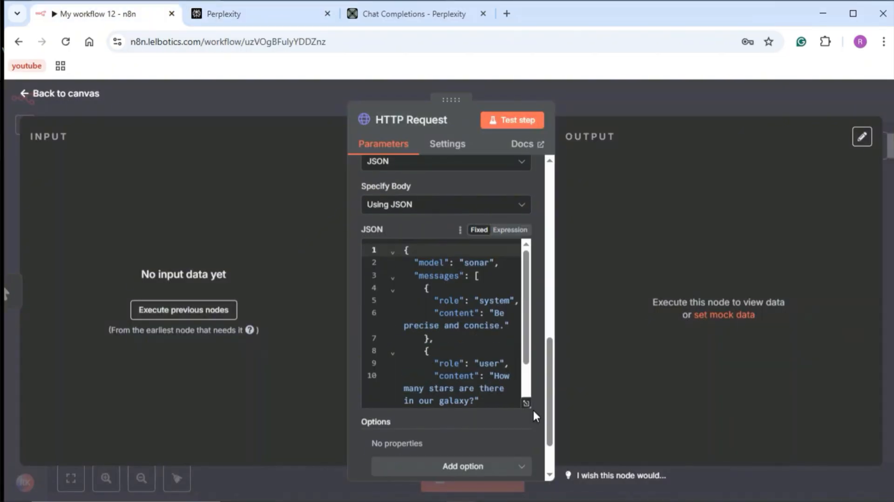
- Set the JSON body question to who won the last world cup and review the node's output
{"action": "left_click", "coordinate": [525, 404]}
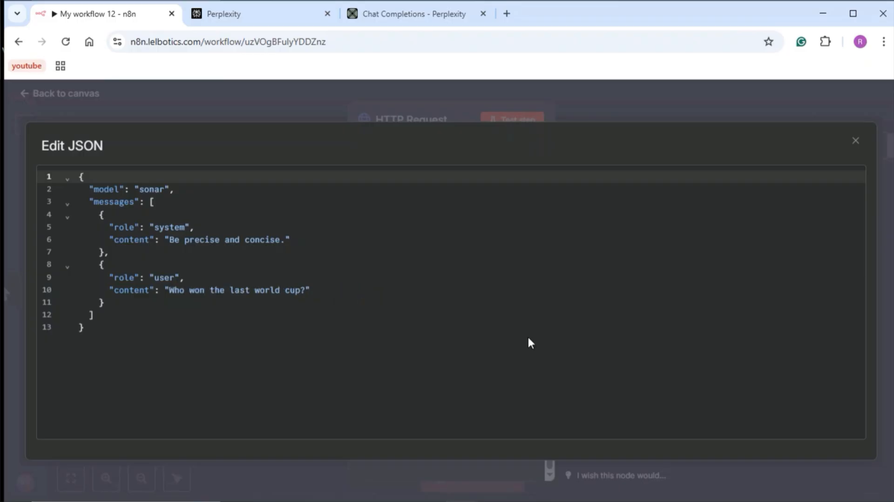
{"action": "mouse_move", "coordinate": [655, 99]}
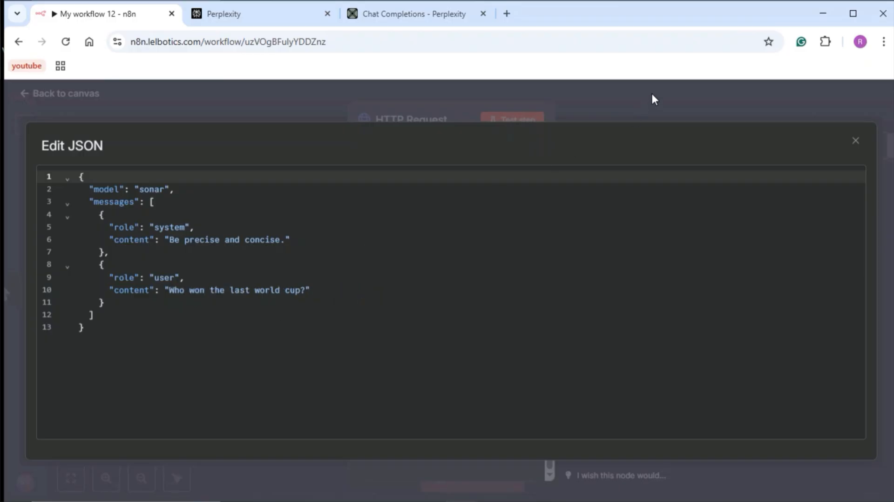
{"action": "left_click", "coordinate": [511, 120]}
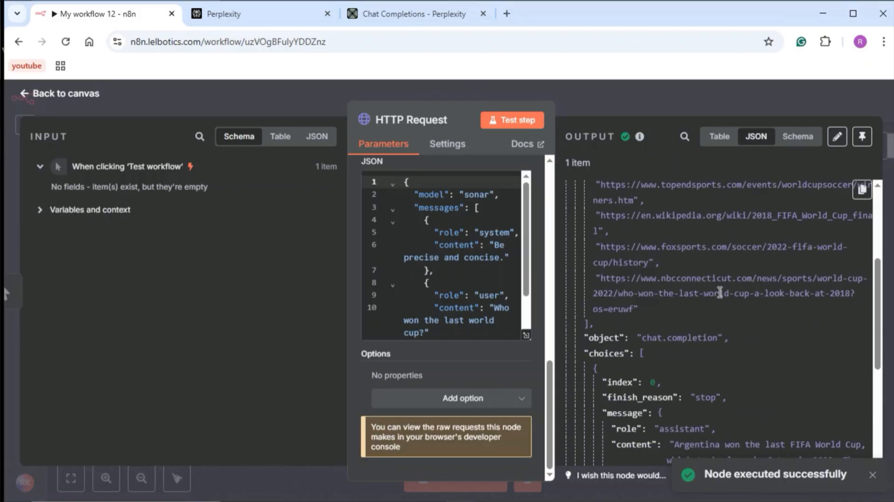
{"action": "scroll", "scroll_direction": "down", "scroll_amount": 3}
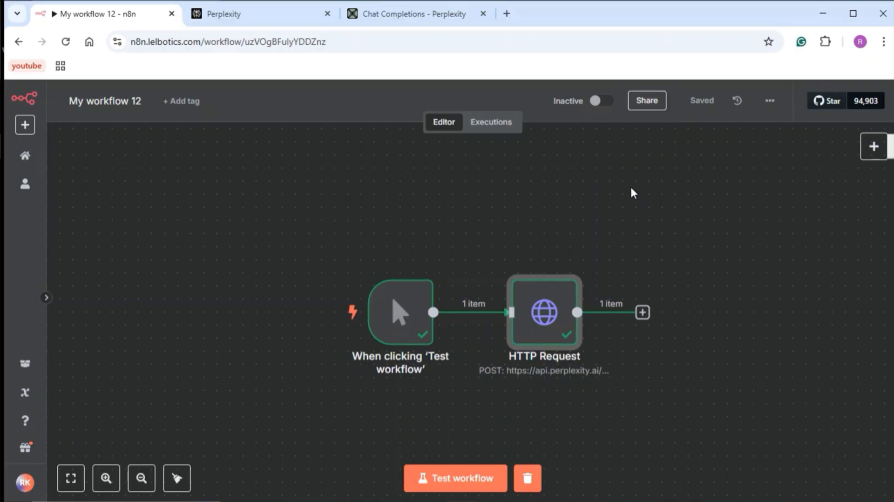
- Go to Settings > Community nodes and select the Perplexity package name to copy
{"action": "left_click", "coordinate": [24, 482]}
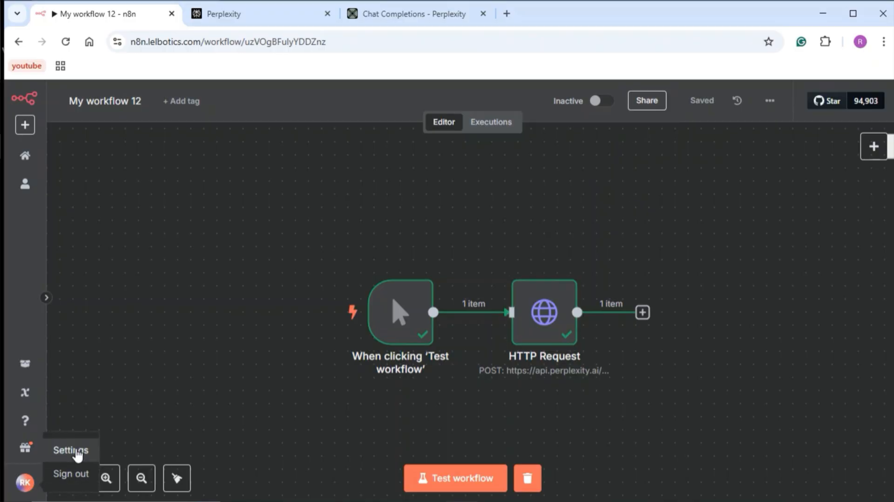
{"action": "left_click", "coordinate": [70, 449]}
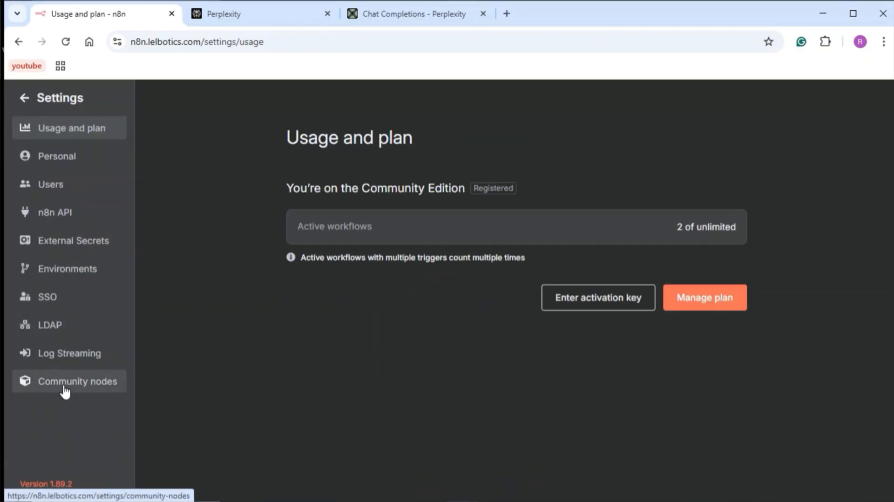
{"action": "left_click", "coordinate": [77, 381]}
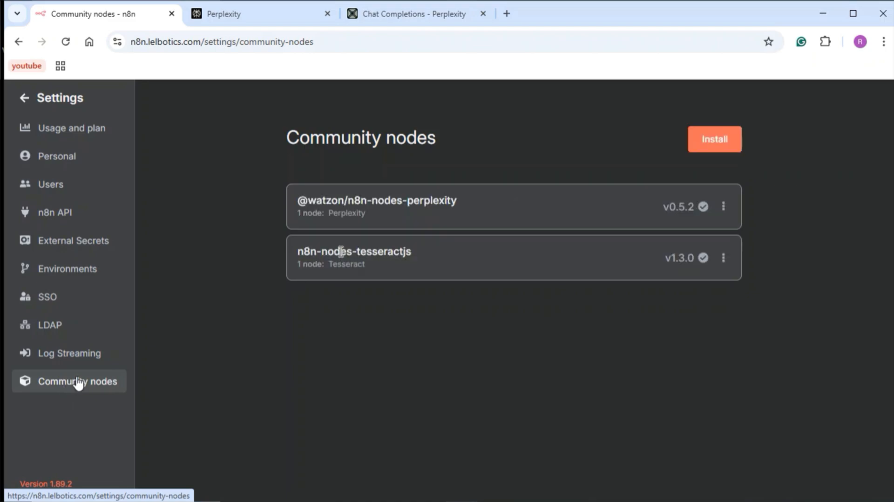
{"action": "double_click", "coordinate": [376, 200]}
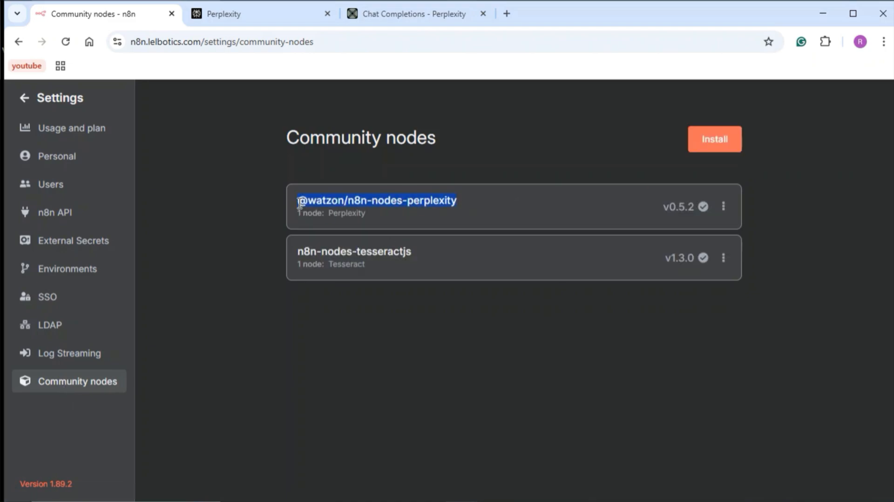
{"action": "left_click", "coordinate": [714, 138]}
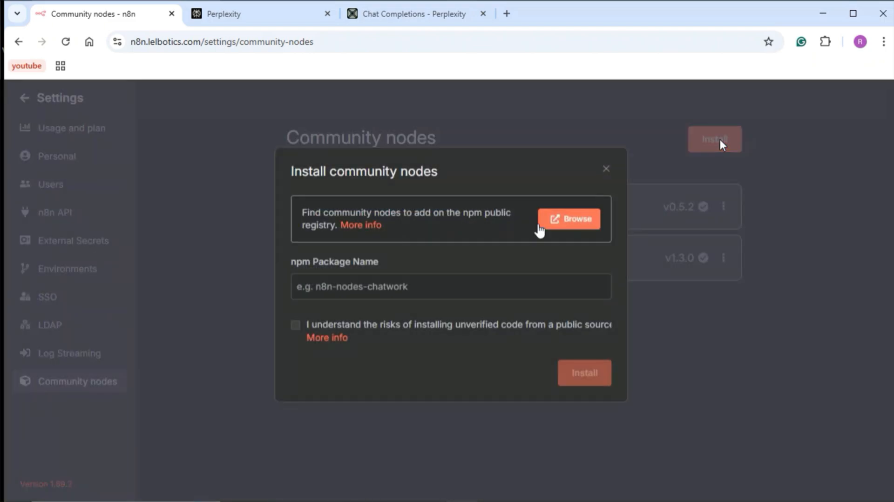
{"action": "type", "text": "@watzon/n8n-nodes-perplexity"}
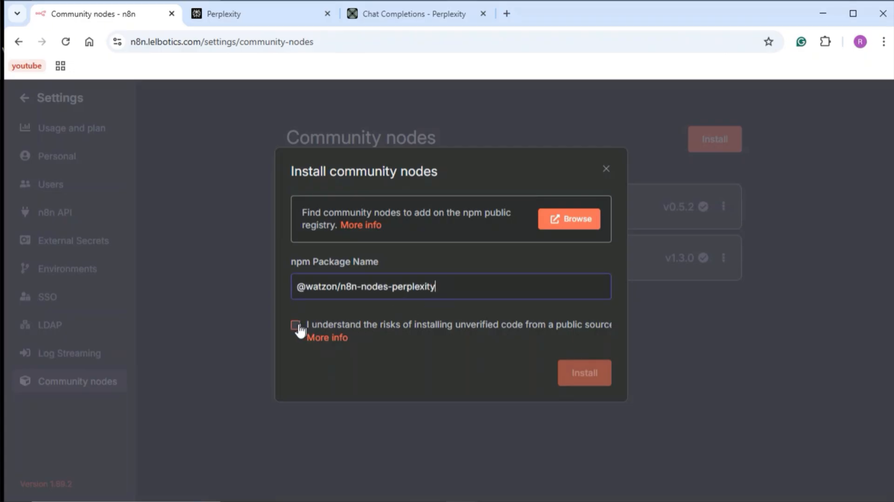
{"action": "left_click", "coordinate": [295, 325]}
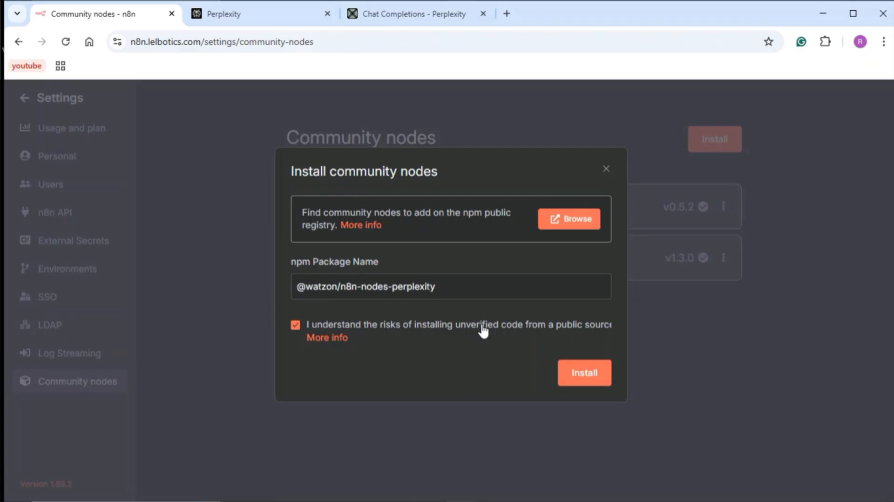
{"action": "mouse_move", "coordinate": [585, 328]}
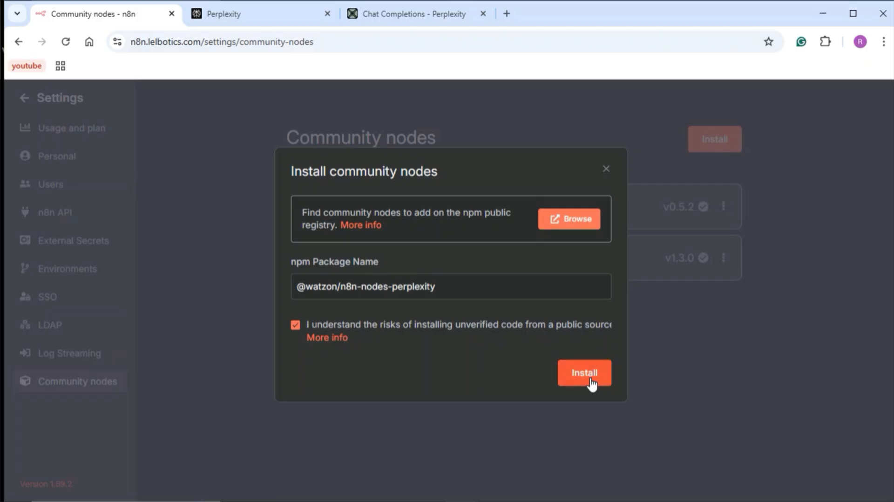
{"action": "left_click", "coordinate": [583, 373]}
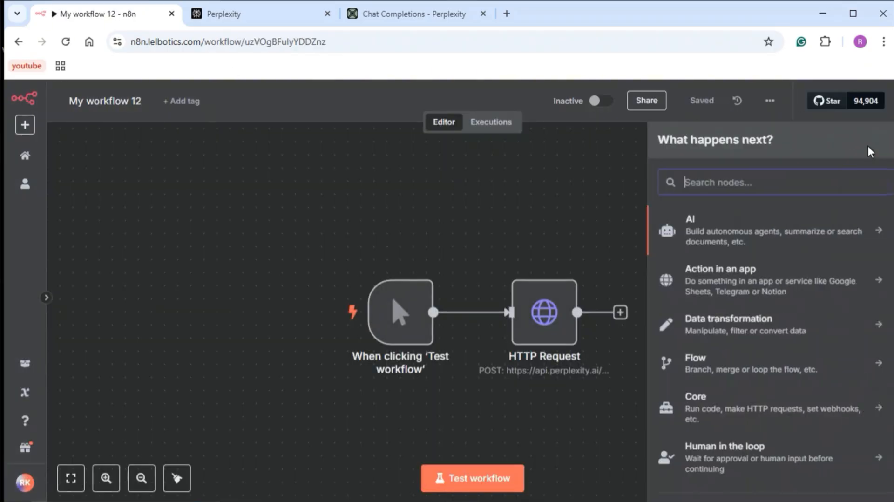
- Add a Perplexity node with the 'Create a chat completion' action by searching 'perplexity'
{"action": "type", "text": "per"}
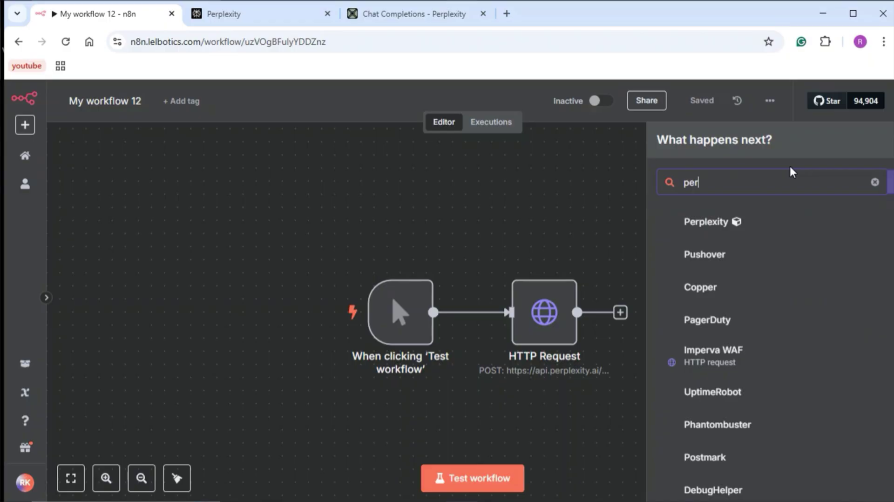
{"action": "type", "text": "plexity"}
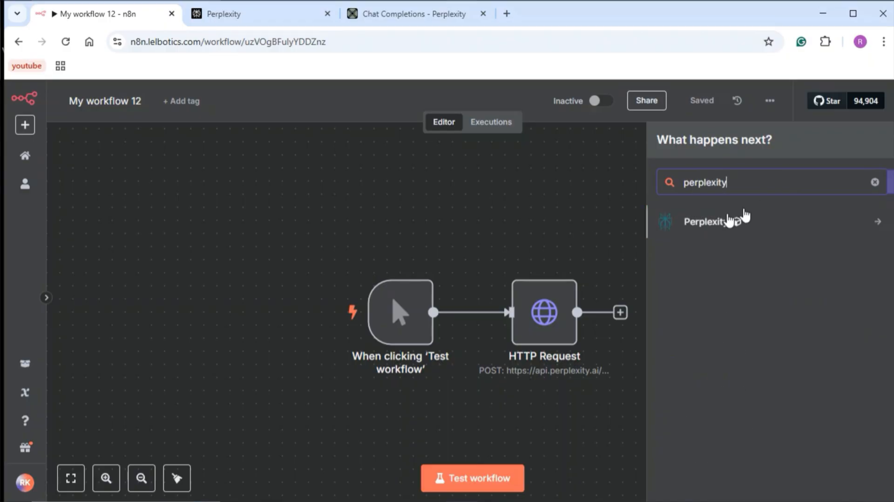
{"action": "mouse_move", "coordinate": [738, 222]}
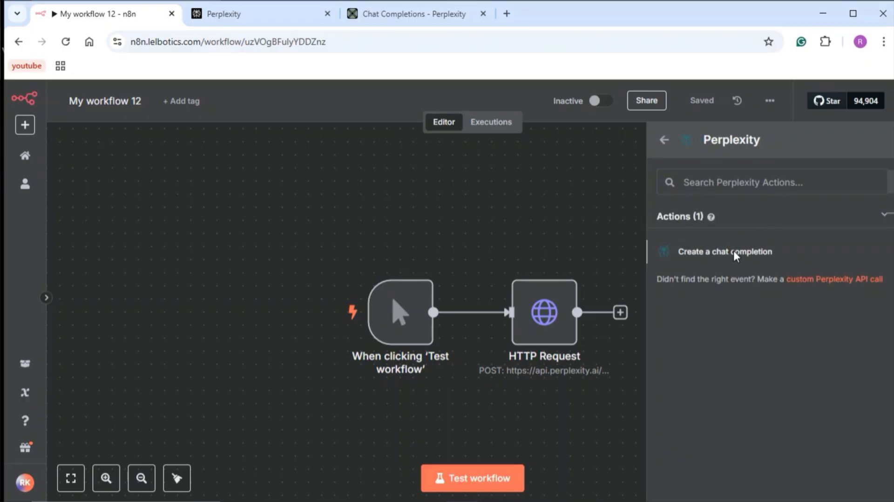
{"action": "left_click", "coordinate": [724, 251]}
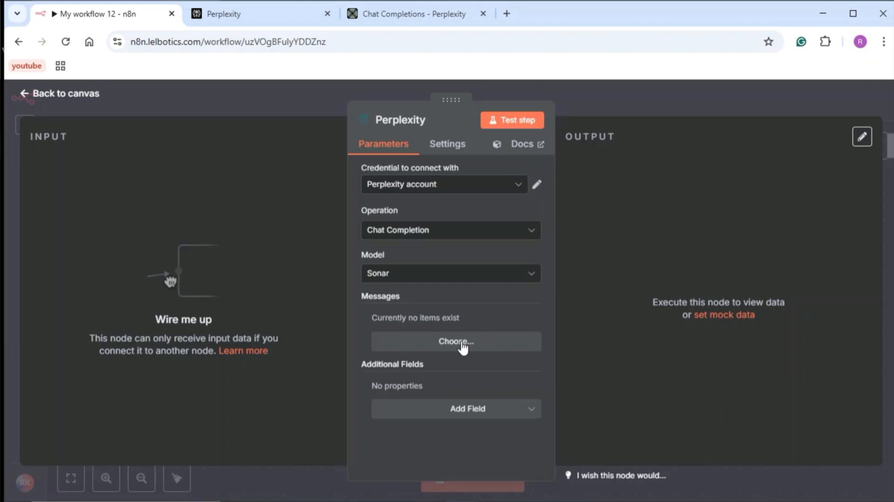
{"action": "mouse_move", "coordinate": [453, 349]}
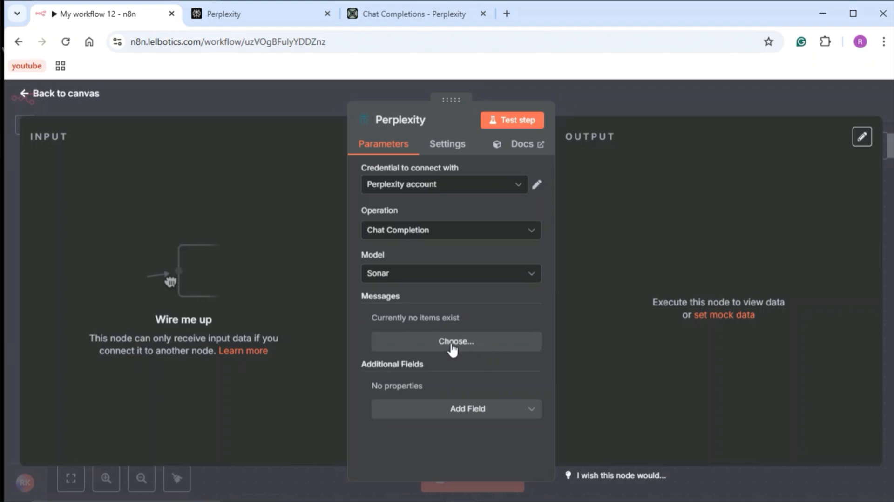
- Add a user message asking who won the last world cup, run the node successfully, return to canvas
{"action": "left_click", "coordinate": [455, 341]}
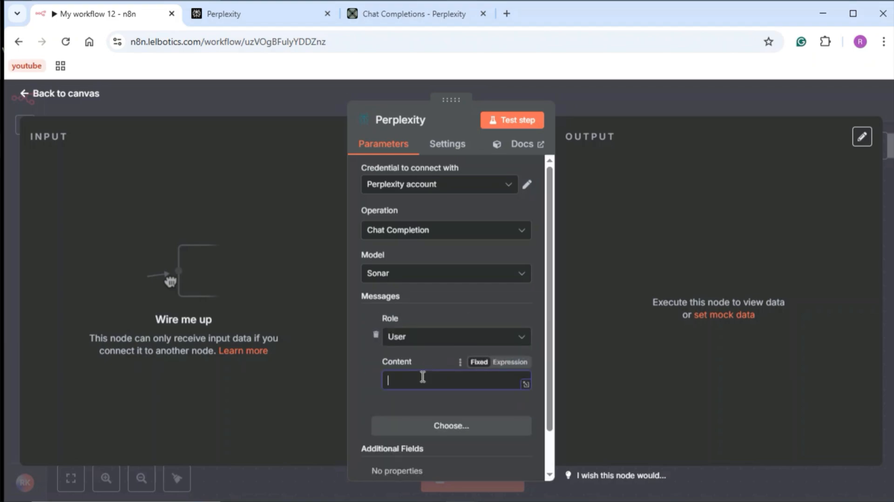
{"action": "type", "text": "Who w"}
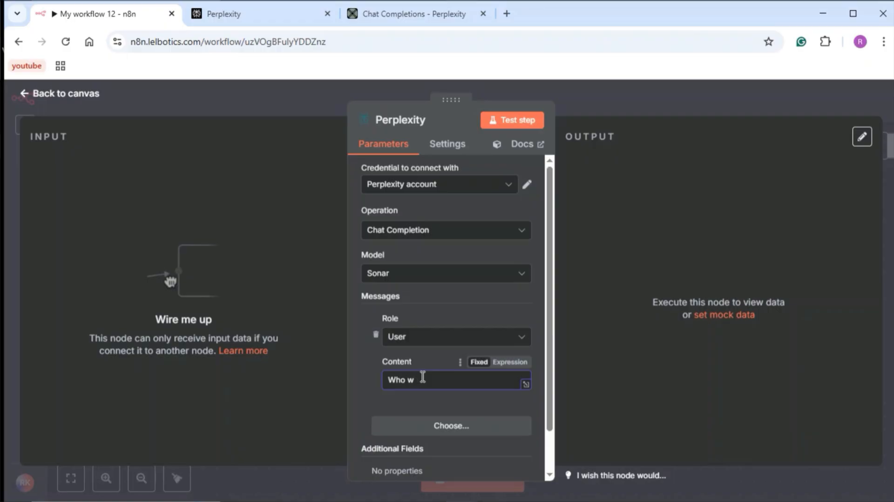
{"action": "type", "text": "on the last world cup?"}
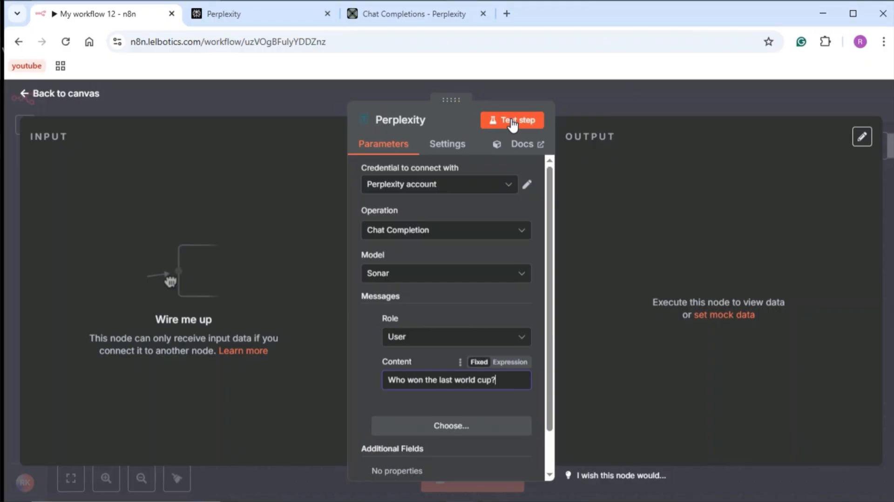
{"action": "left_click", "coordinate": [511, 120]}
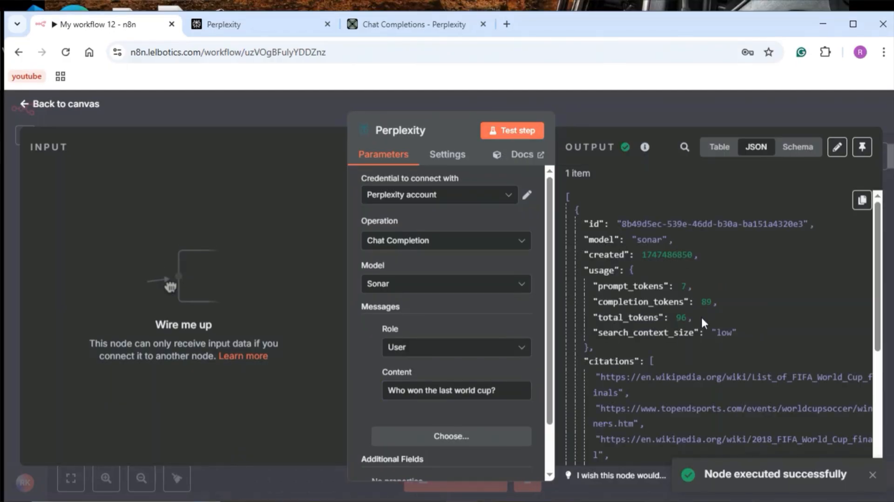
{"action": "scroll", "scroll_direction": "down", "scroll_amount": 3}
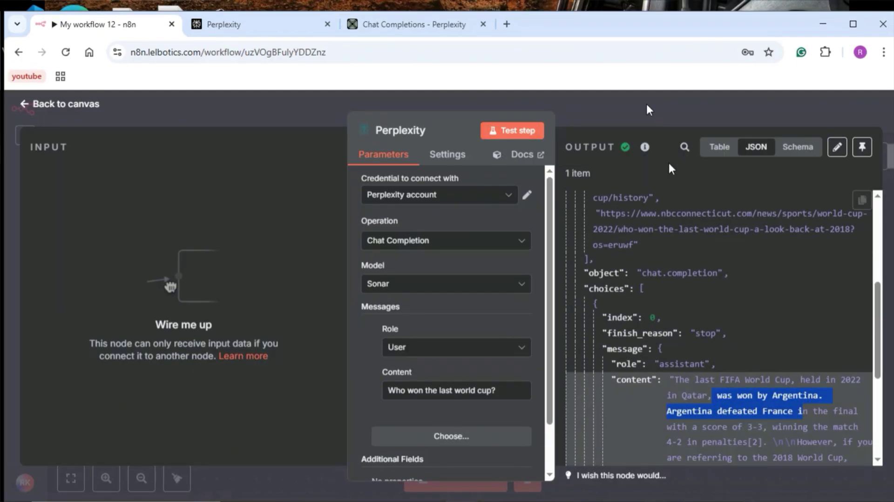
{"action": "left_click", "coordinate": [59, 104]}
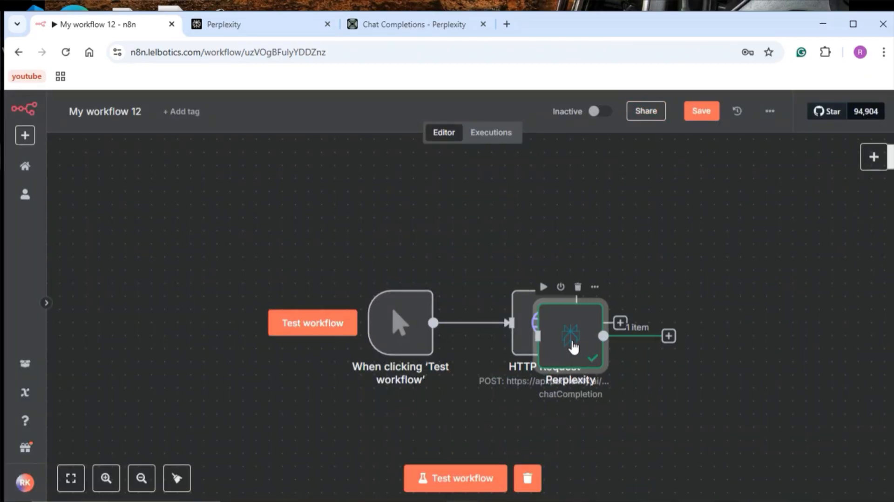